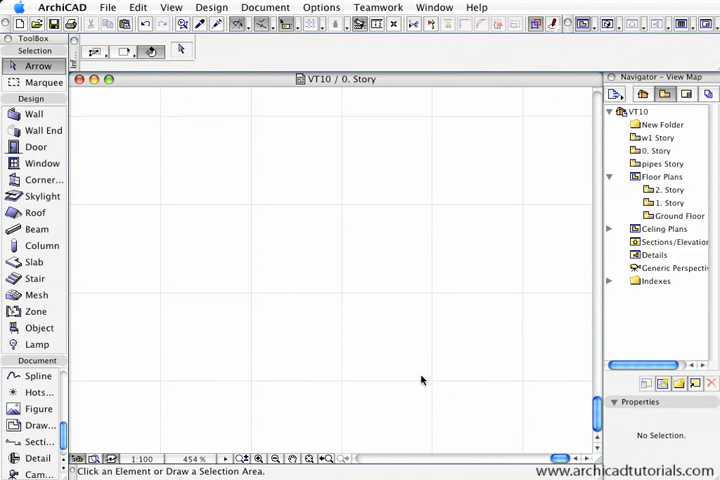
mouse_move(352, 351)
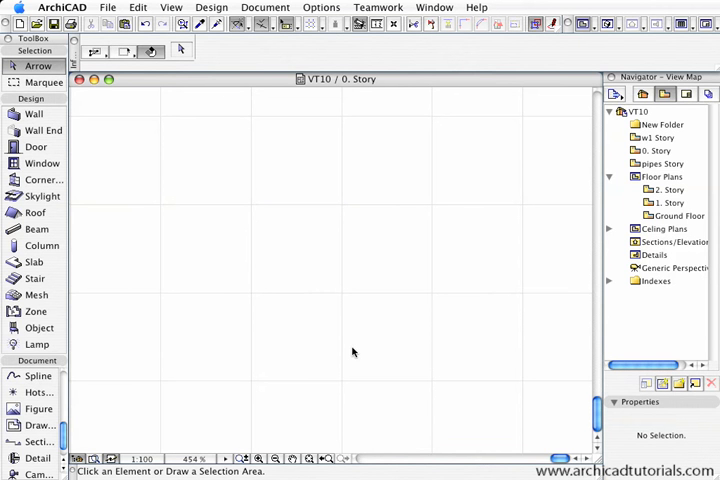
mouse_move(359, 360)
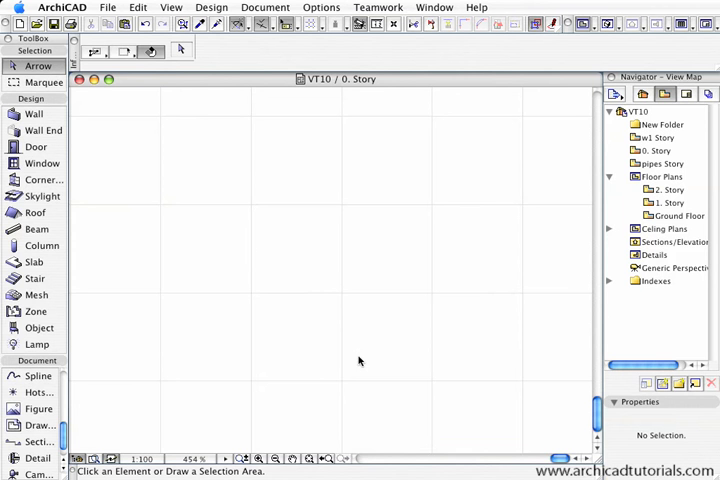
mouse_move(238, 346)
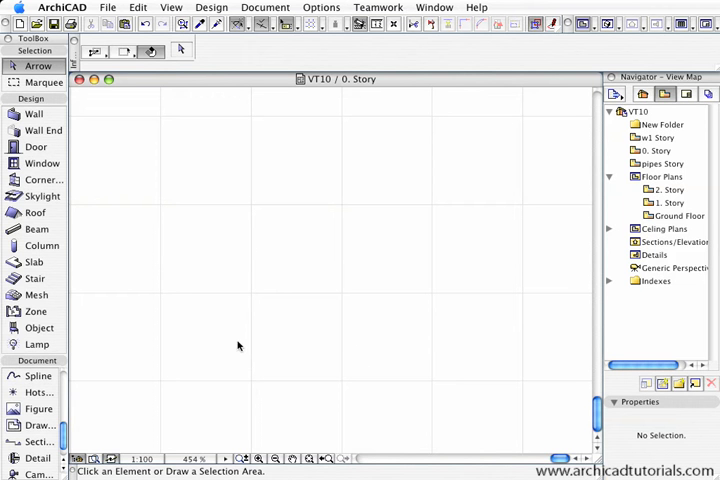
mouse_move(293, 268)
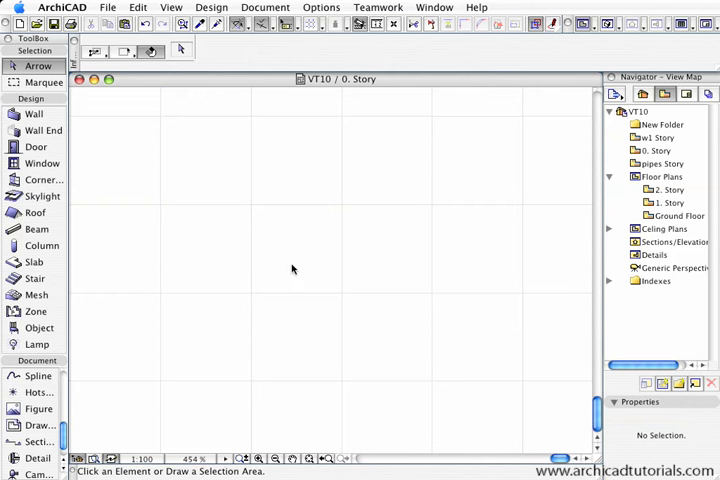
mouse_move(281, 269)
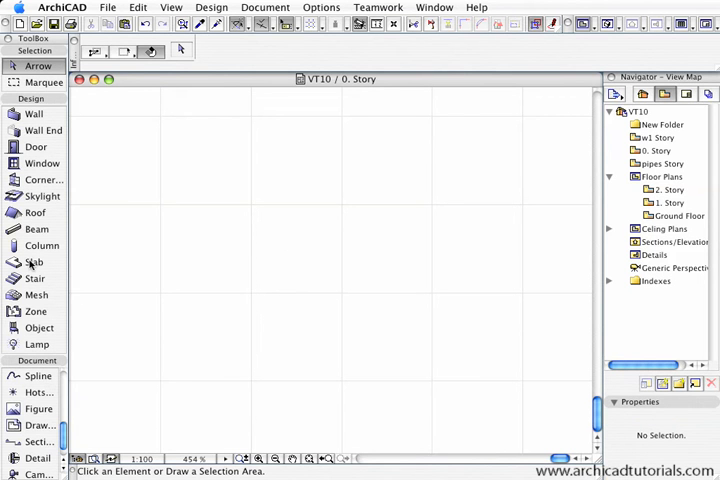
- Draw a tall rectangle slab on the 0. Story plan as the door panel outline
click(34, 262)
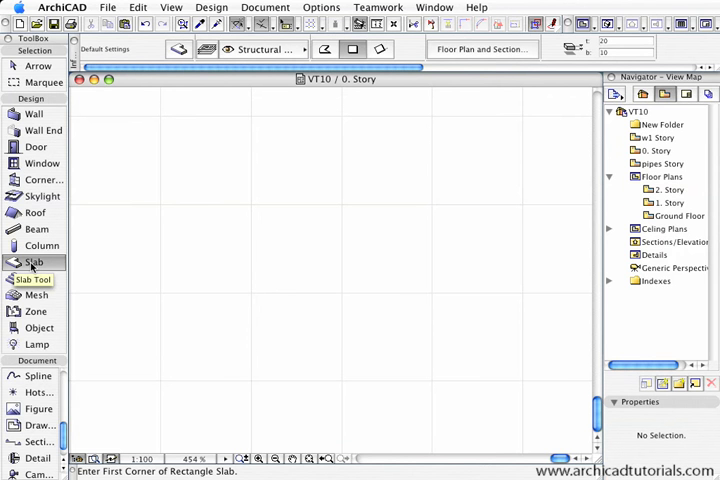
mouse_move(42, 245)
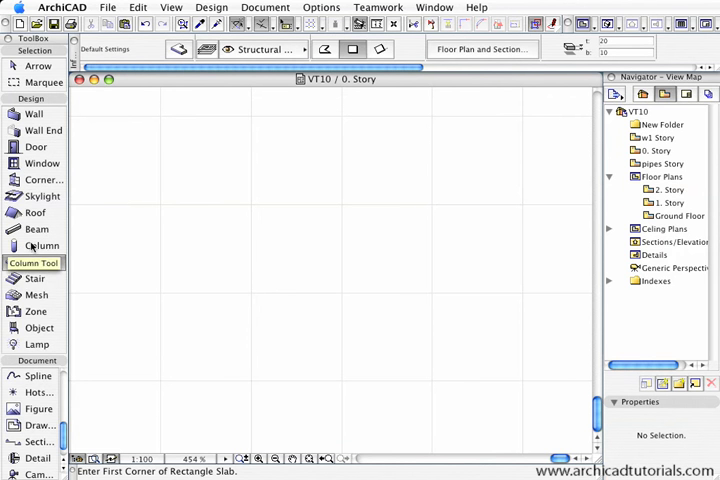
click(34, 262)
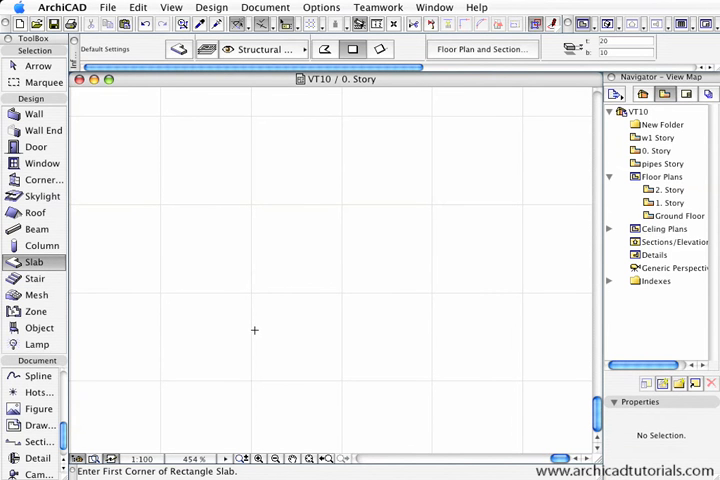
click(254, 330)
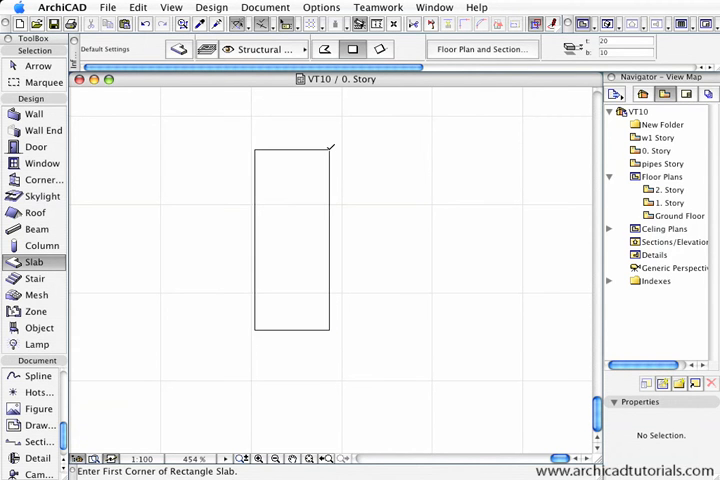
- Set the tall panel slab's top to 50 and bottom to 0
click(292, 238)
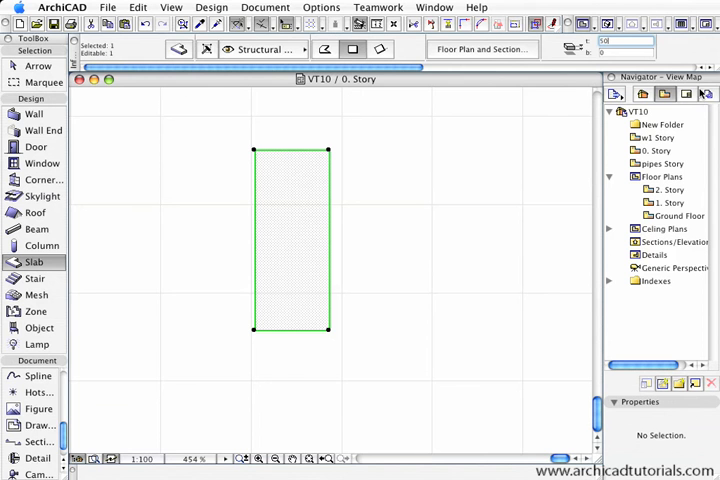
mouse_move(179, 50)
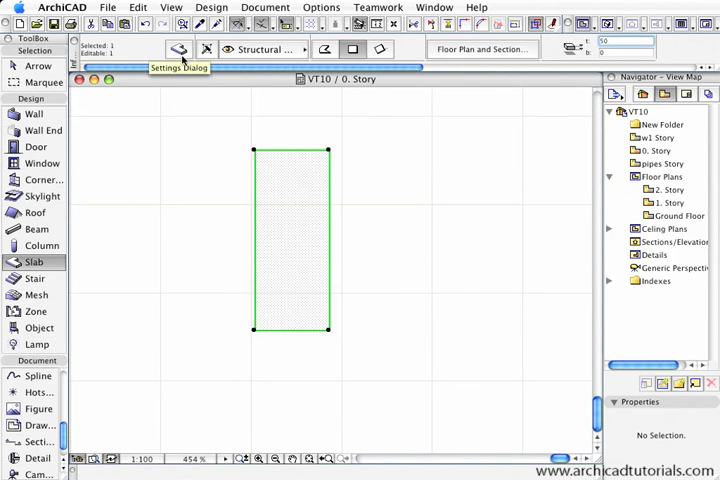
click(178, 49)
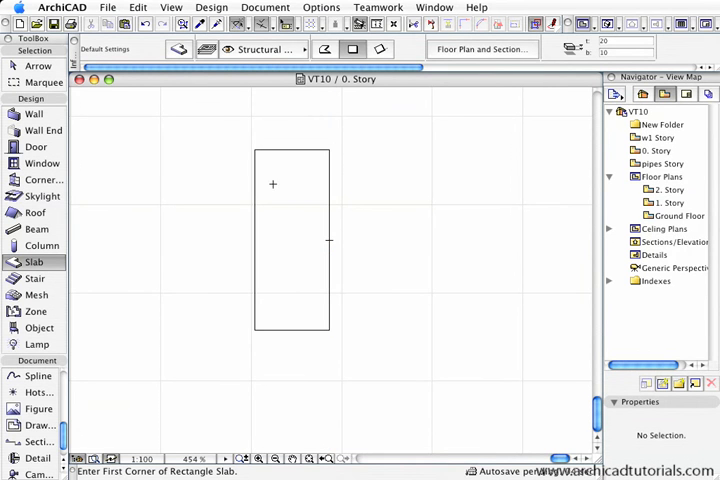
mouse_move(620, 60)
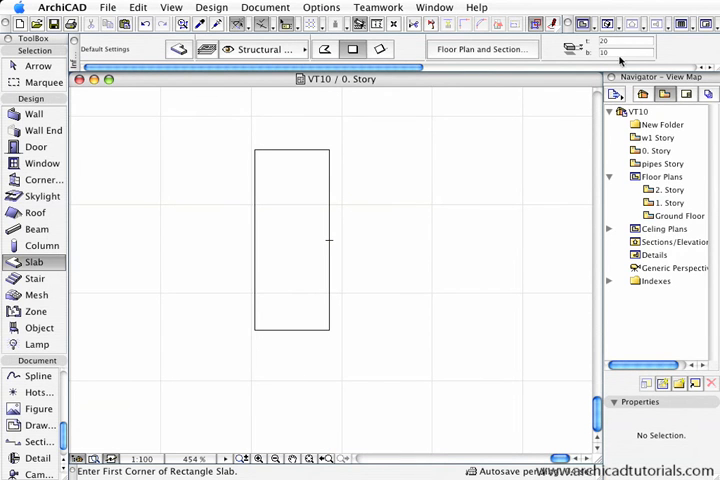
- Draw a small pane slab near the top and multiply it into three more spaced copies
click(620, 53)
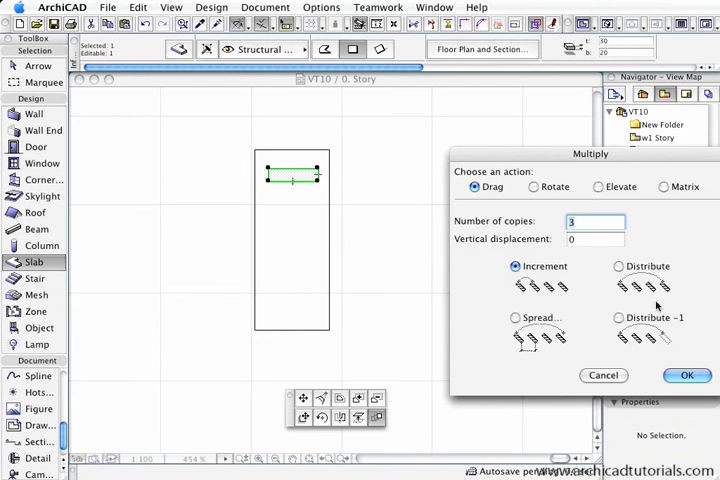
click(687, 375)
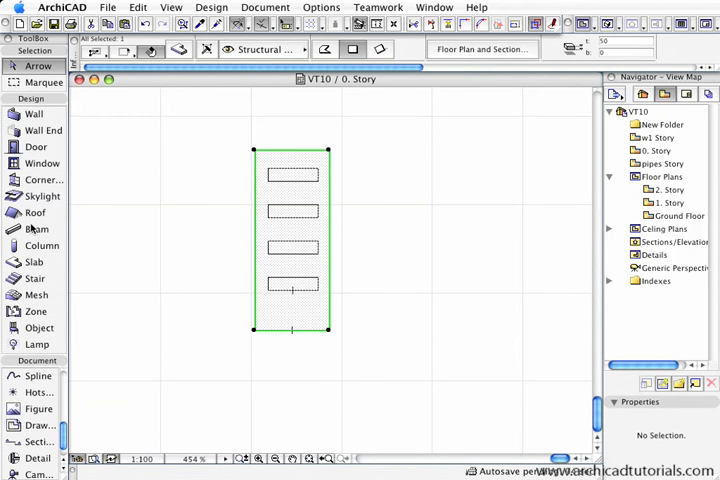
- Check the model in 3D, select all five slabs, and start Save Custom Component
click(34, 261)
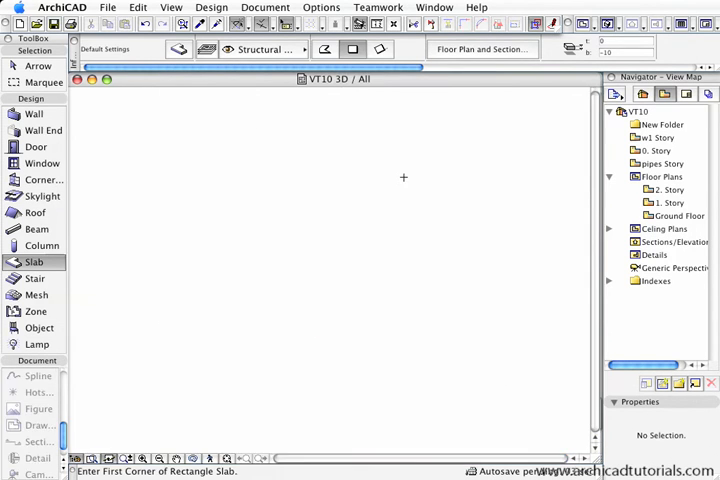
drag(404, 177, 432, 308)
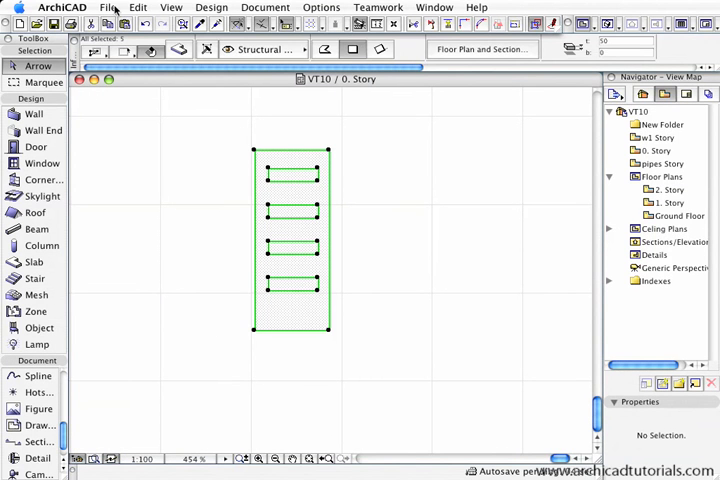
click(109, 7)
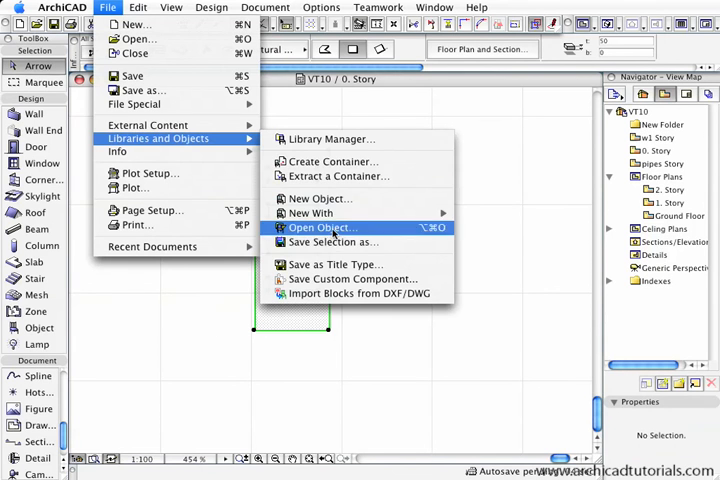
mouse_move(350, 279)
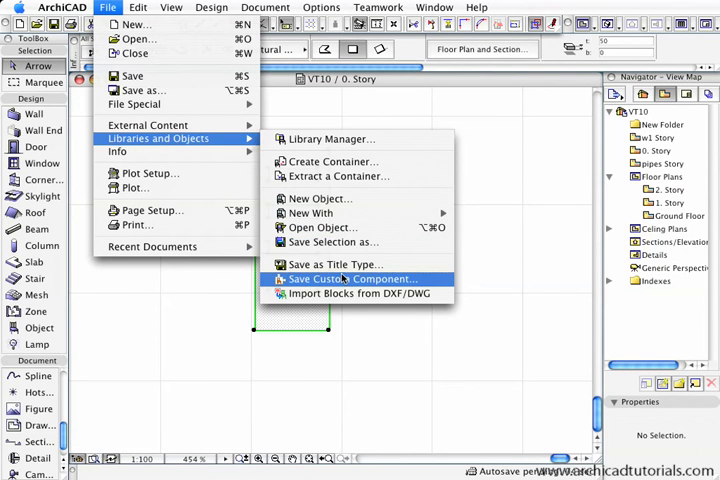
click(351, 279)
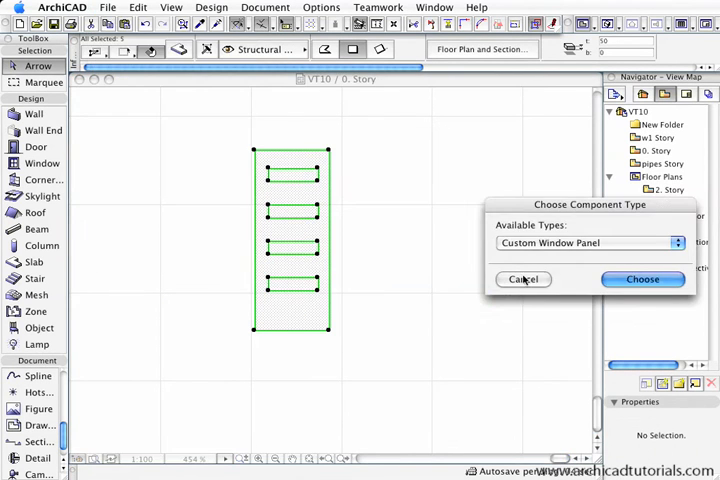
- Choose Custom Door Panel as the component type
click(588, 243)
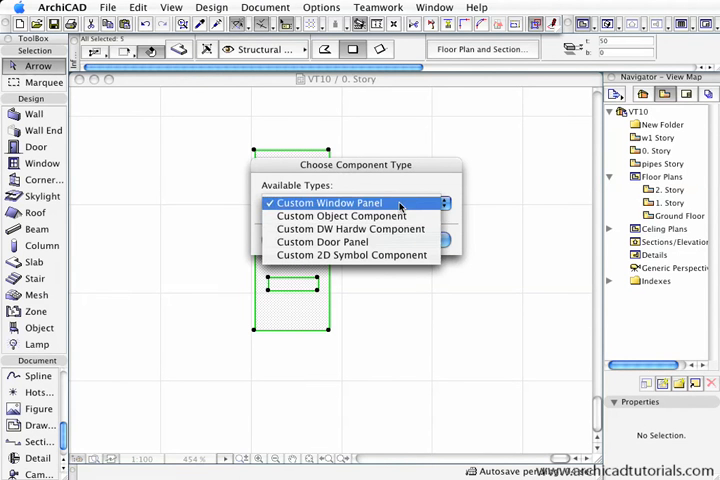
mouse_move(350, 229)
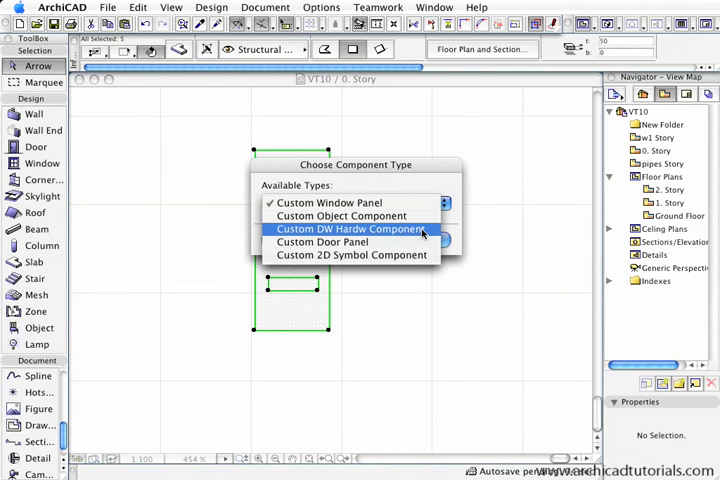
click(322, 242)
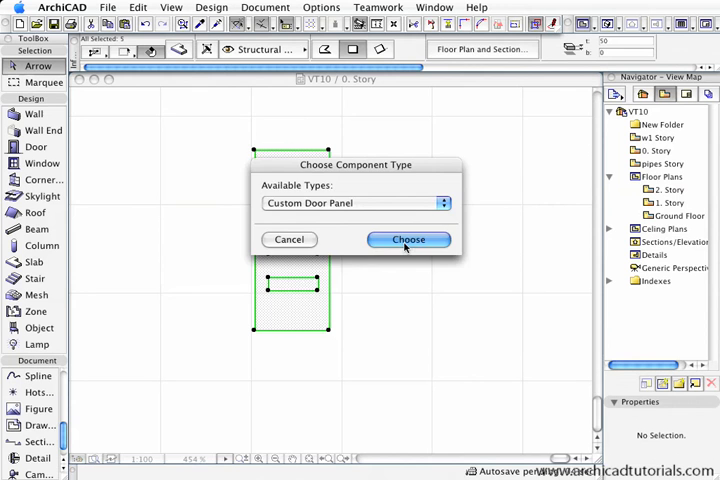
click(408, 239)
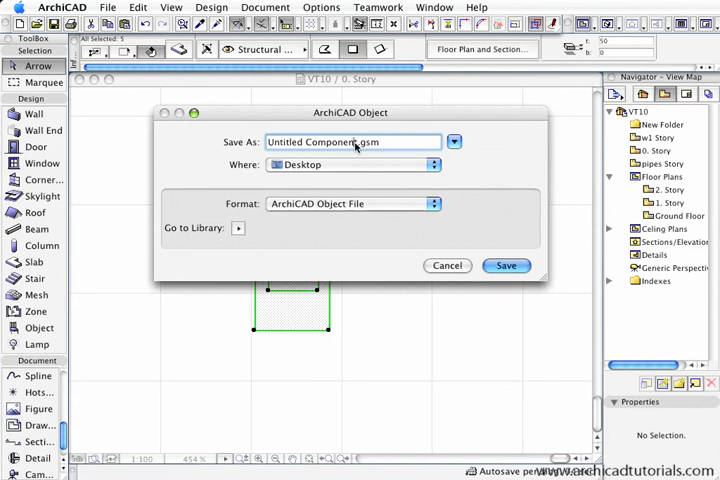
- Save the panel to the Desktop as Arch. Door.gsm in ArchiCAD Object File format
double_click(340, 141)
text(Arch)
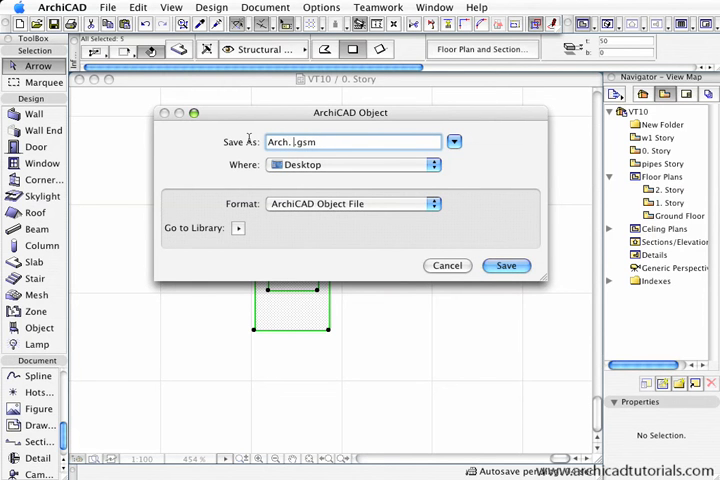
text(Door)
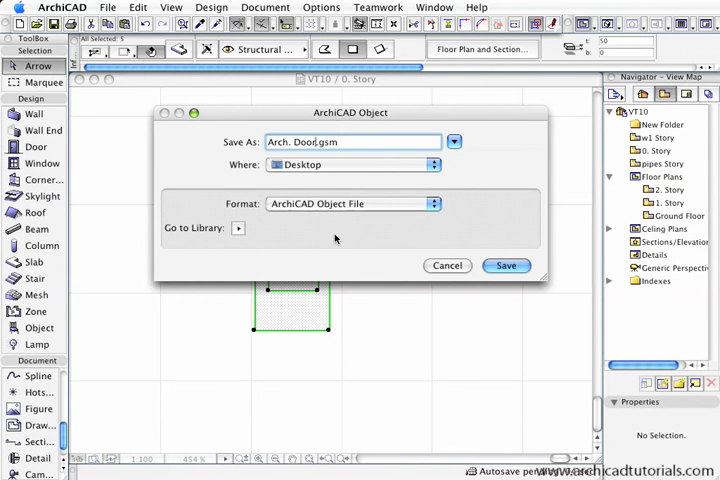
click(433, 204)
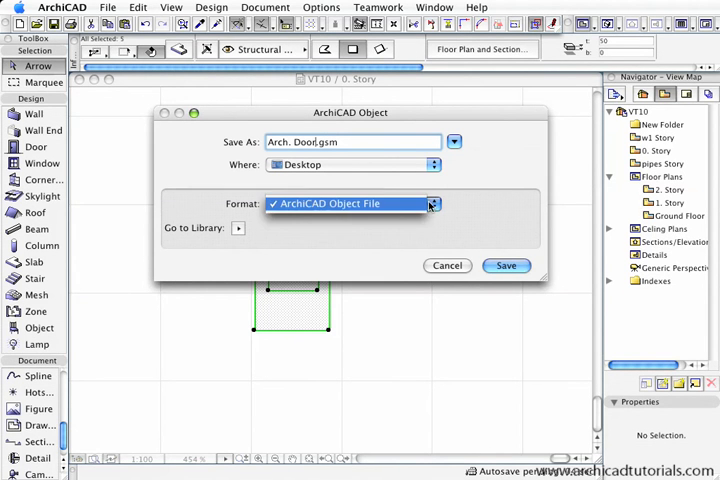
click(506, 265)
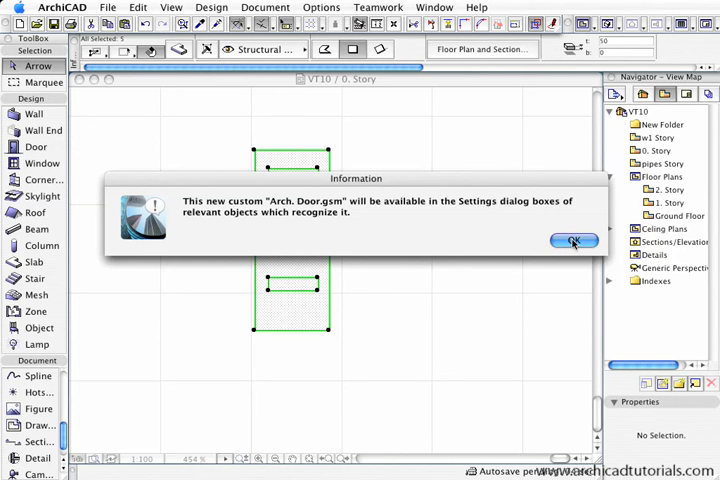
- Acknowledge the Information alert about the new custom Arch. Door.gsm
click(573, 241)
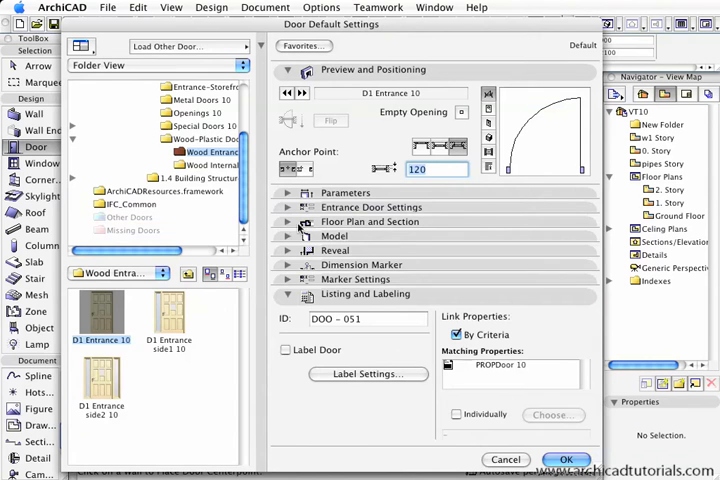
- Show the Door Panel page under Entrance Door Settings in Door Default Settings
click(289, 207)
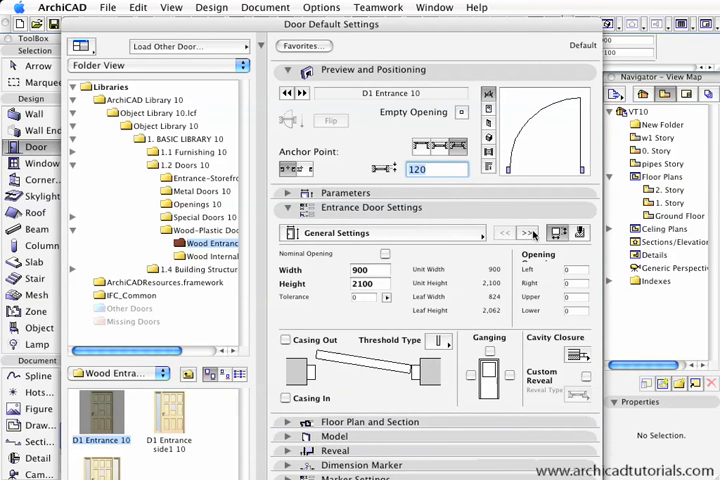
click(383, 233)
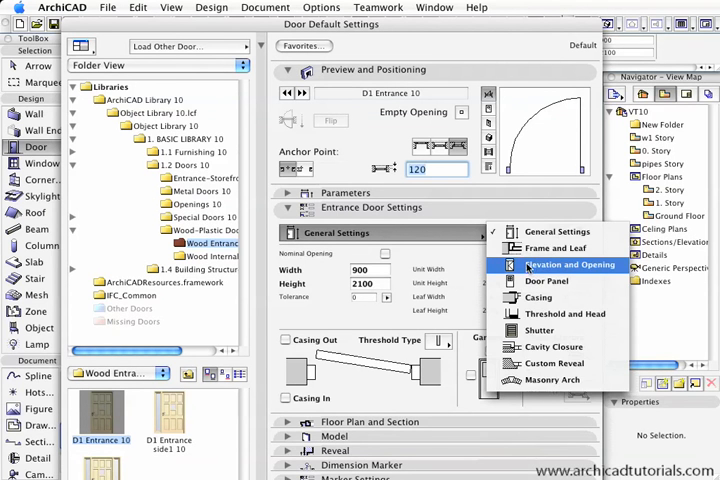
mouse_move(546, 281)
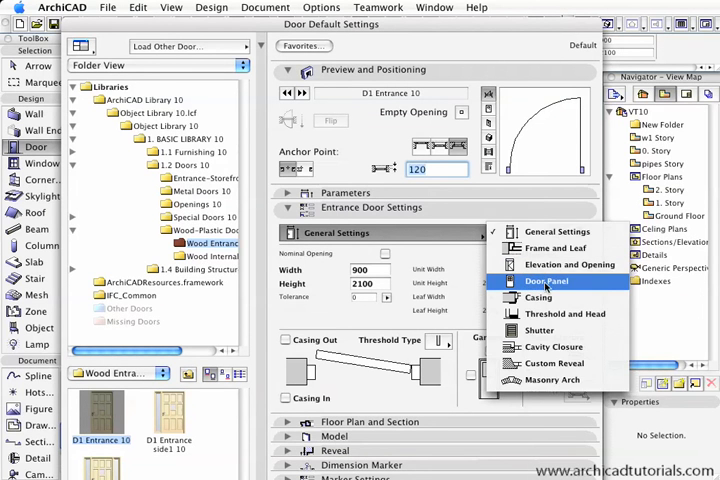
click(545, 281)
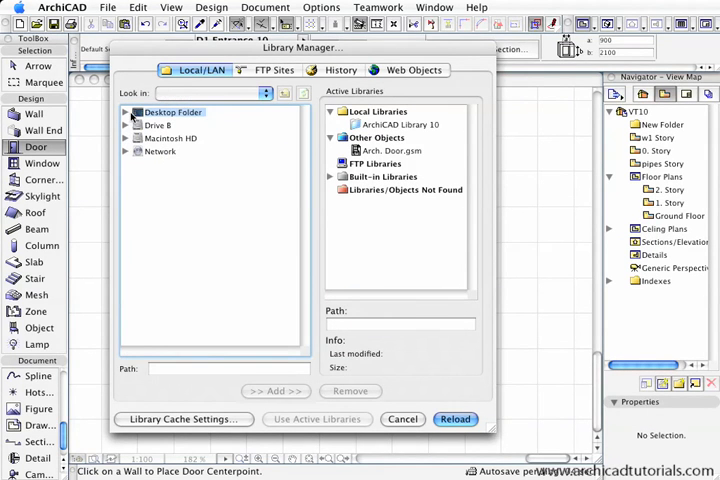
- Add Arch. Door.gsm from the Desktop folder to the active libraries in Library Manager
double_click(170, 112)
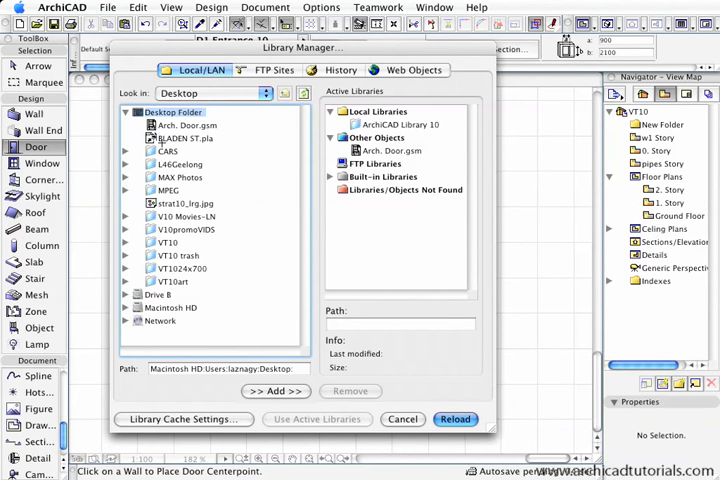
click(187, 125)
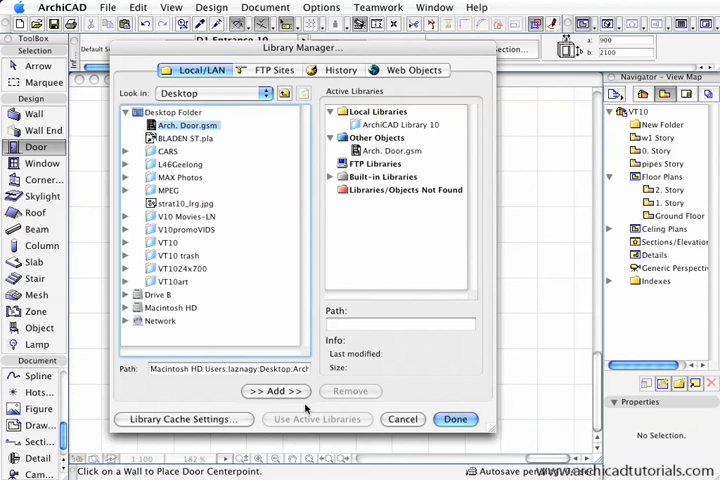
click(455, 419)
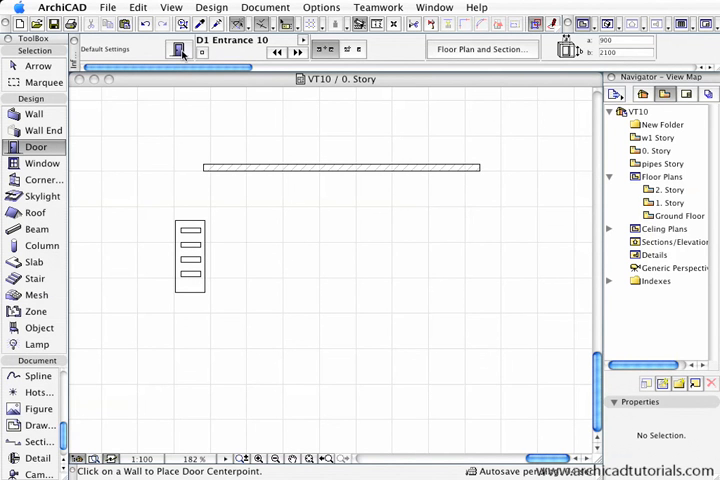
- Check the door tool's Door Panel settings page, then click the brick wall
click(179, 49)
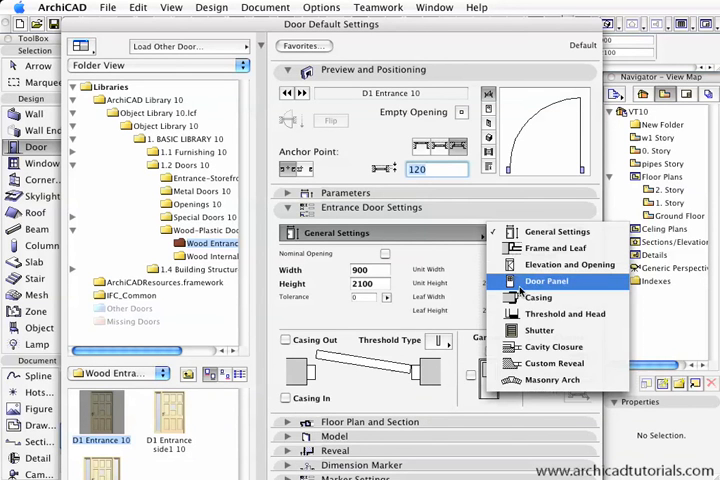
click(546, 281)
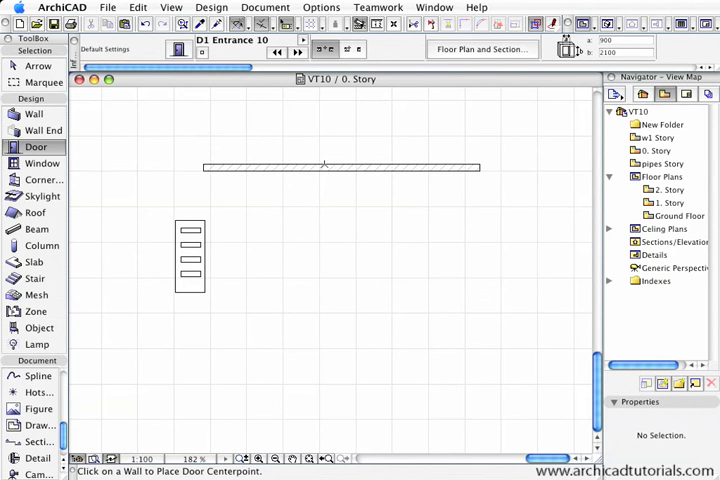
click(324, 167)
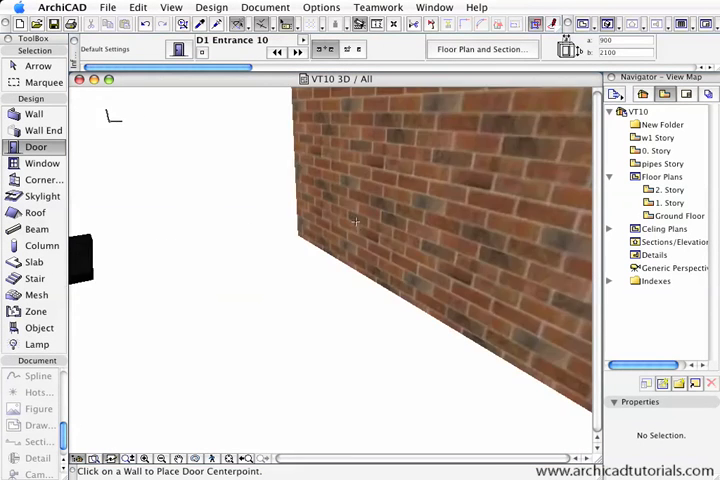
- Place the black four-pane door in the brick wall and select it to open its settings
click(340, 230)
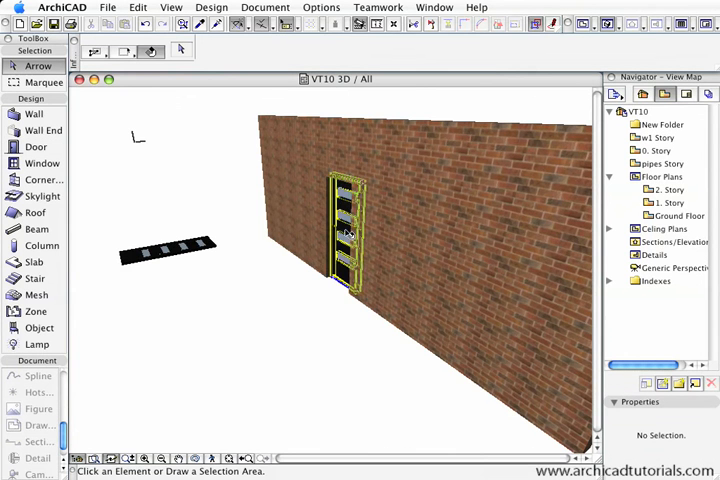
click(347, 230)
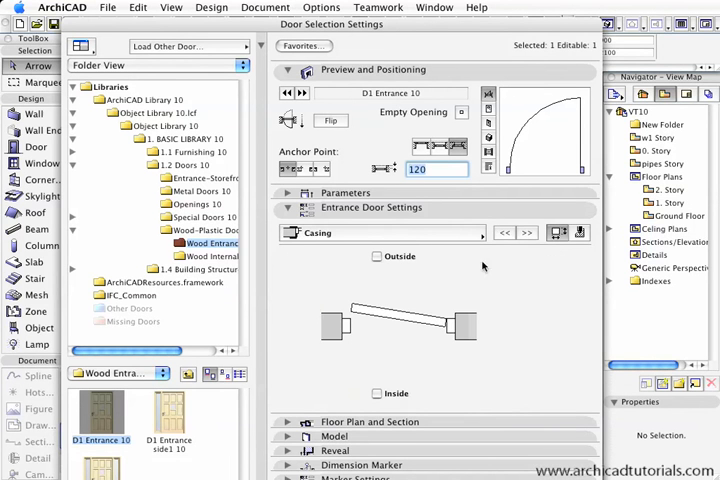
- Turn on outside and inside casings and pick the door's dimension marker style
click(377, 256)
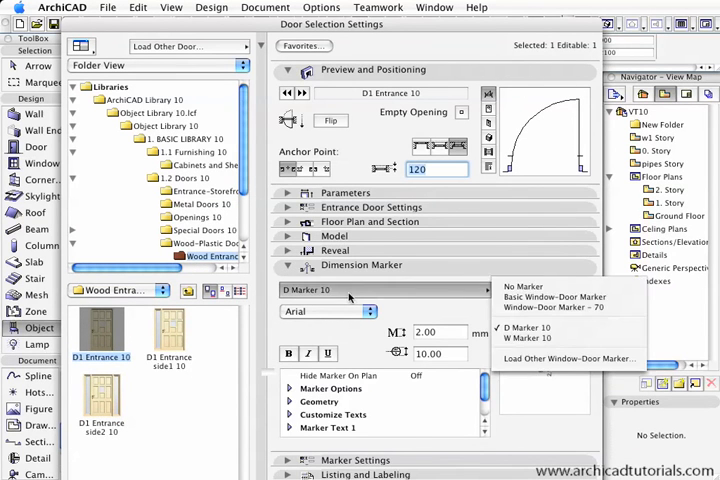
click(524, 287)
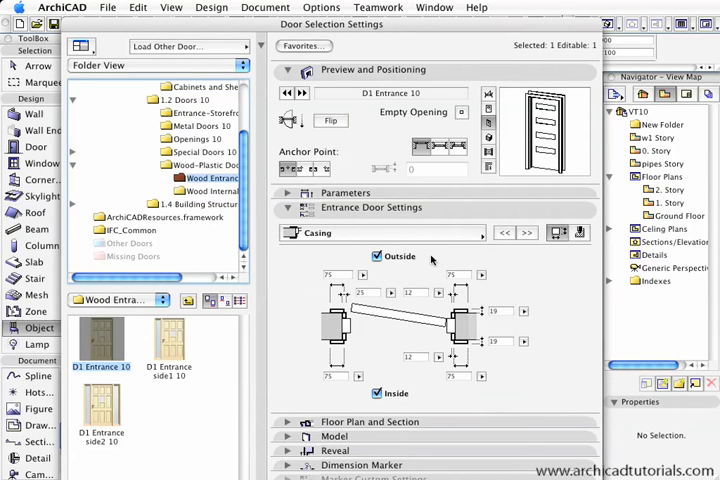
mouse_move(432, 260)
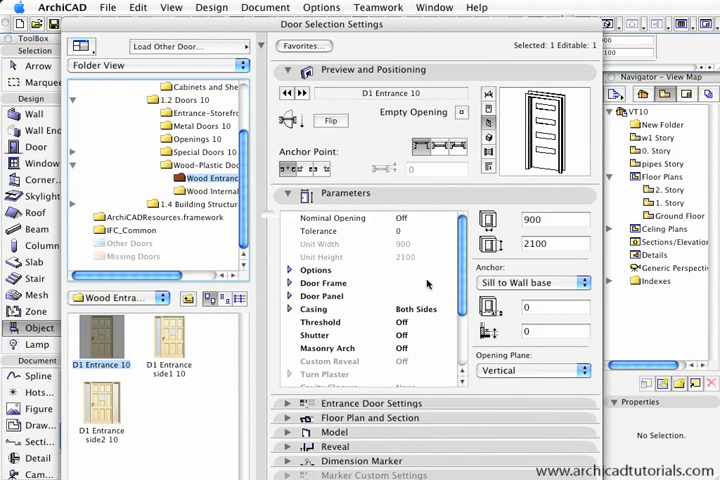
- Set the 2D detail level under Options, then open the Arch. Door panel's handle styles
click(315, 270)
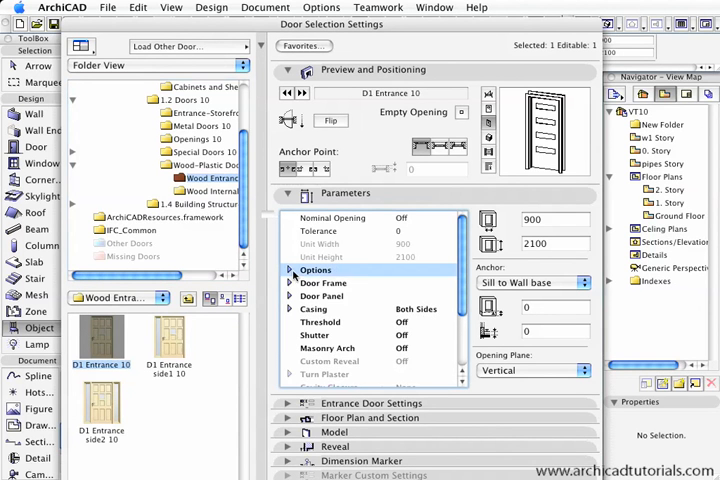
click(430, 283)
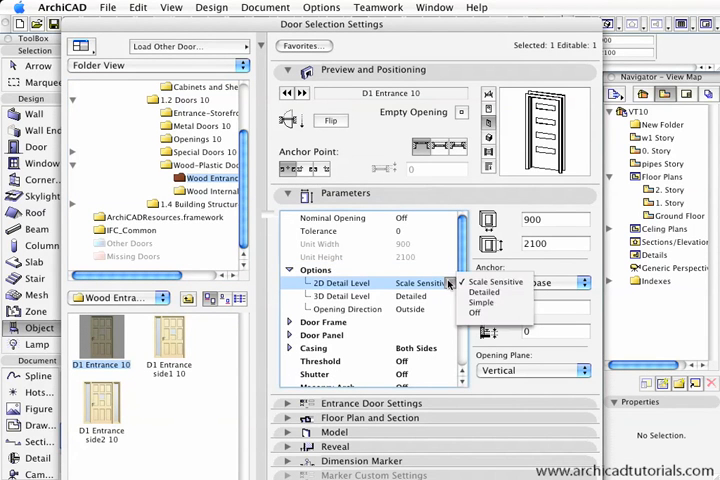
click(483, 292)
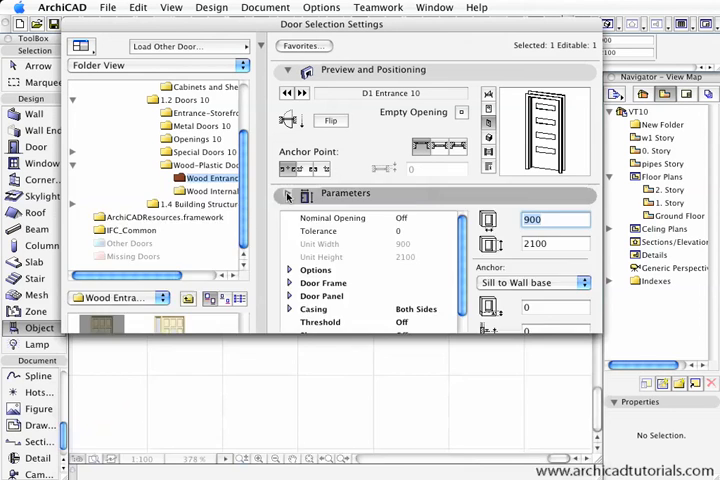
click(289, 193)
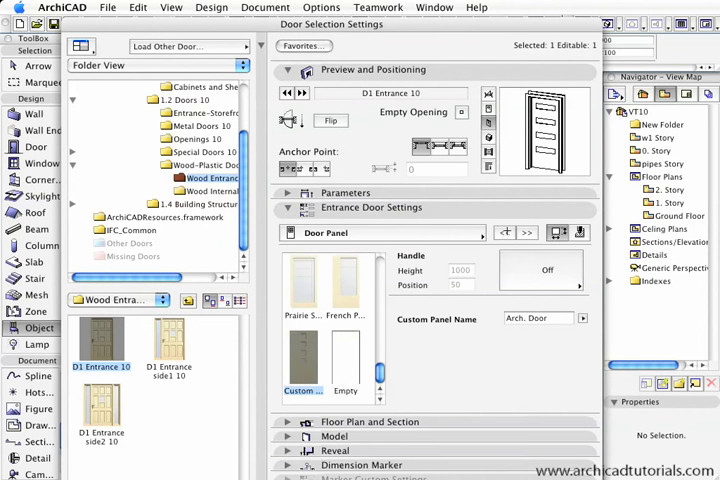
click(540, 270)
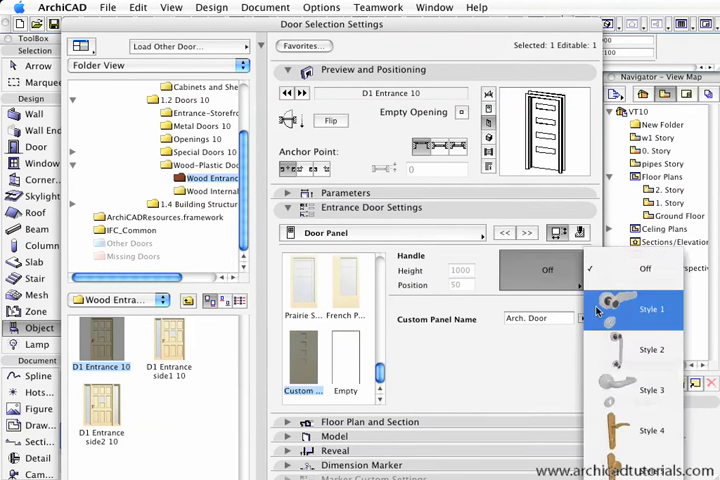